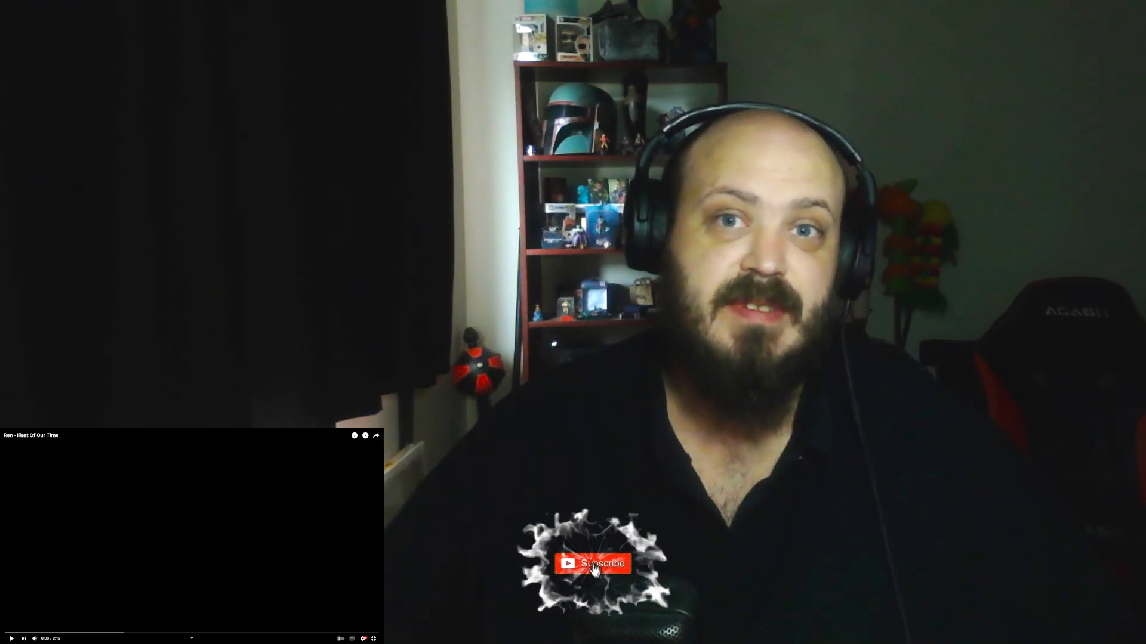
click(592, 563)
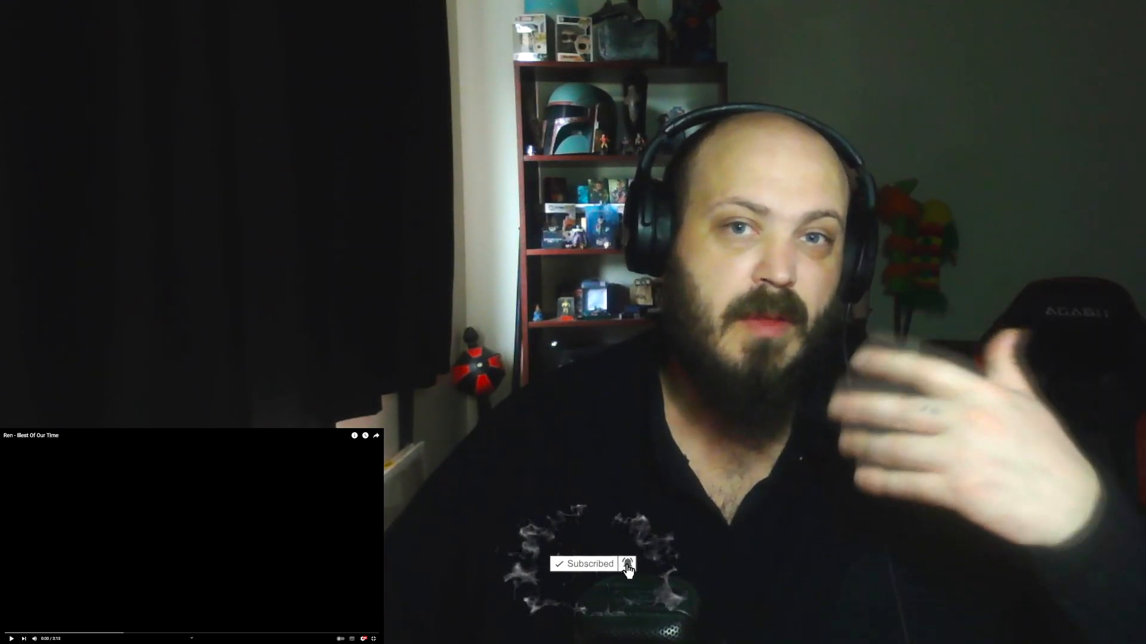